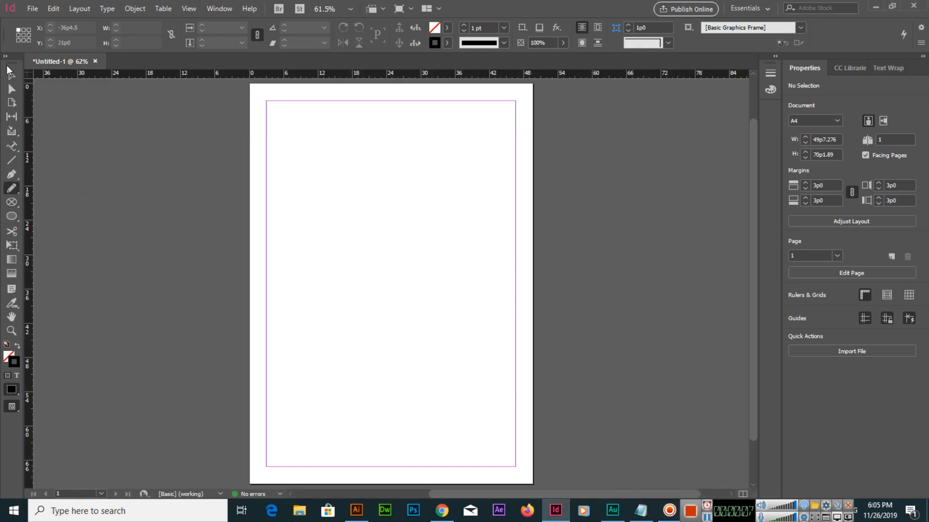
mouse_move(10, 74)
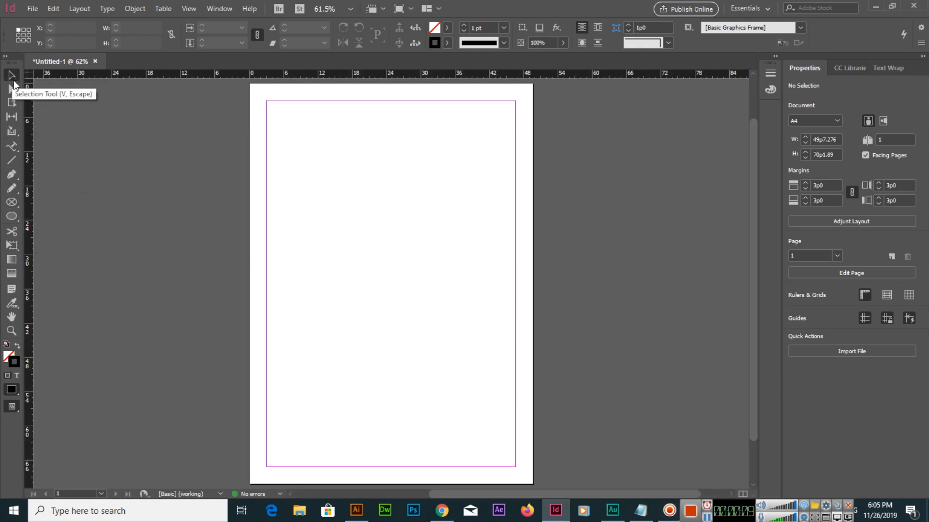
mouse_move(20, 191)
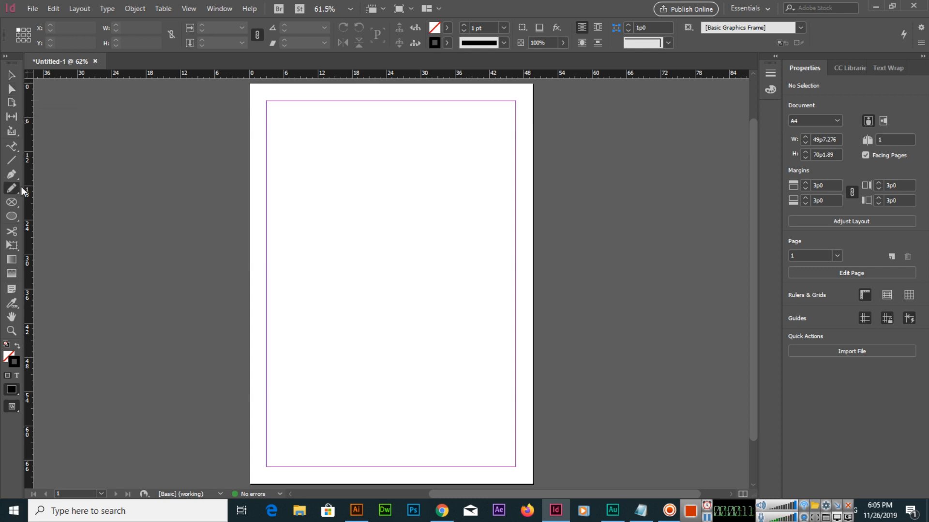
mouse_move(12, 216)
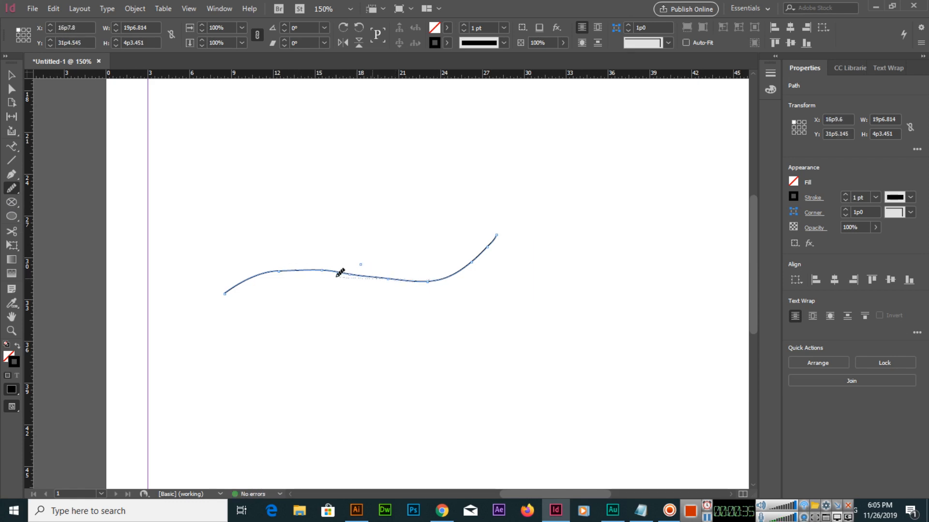
Step: Smooth the bumps along the wavy freehand line across the upper page
left_click_drag(340, 273, 355, 268)
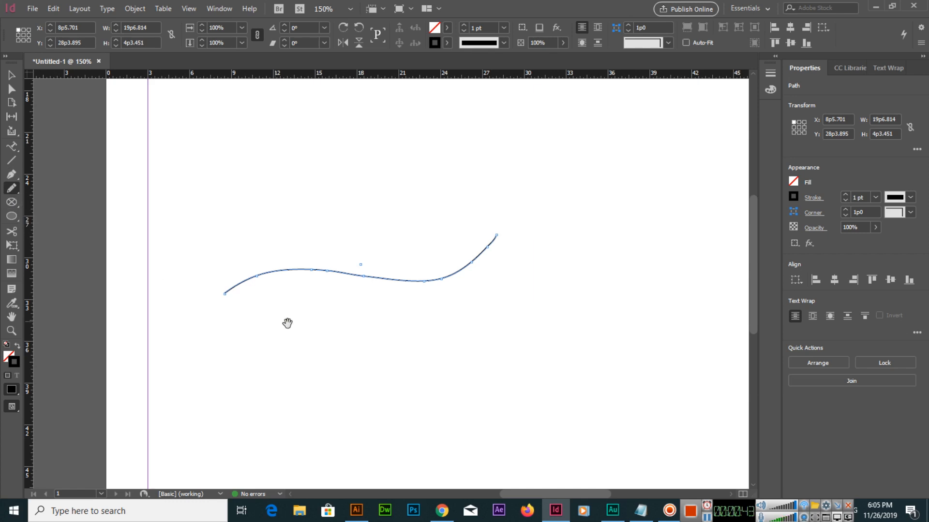
Step: Draw and smooth a looping handwritten signature below the curved line, then deselect it
left_click_drag(287, 323, 215, 272)
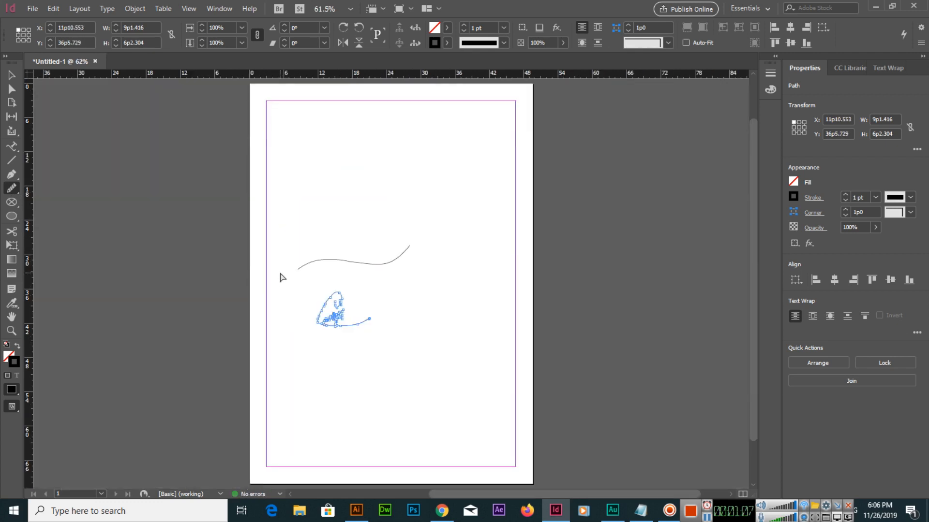
left_click(350, 350)
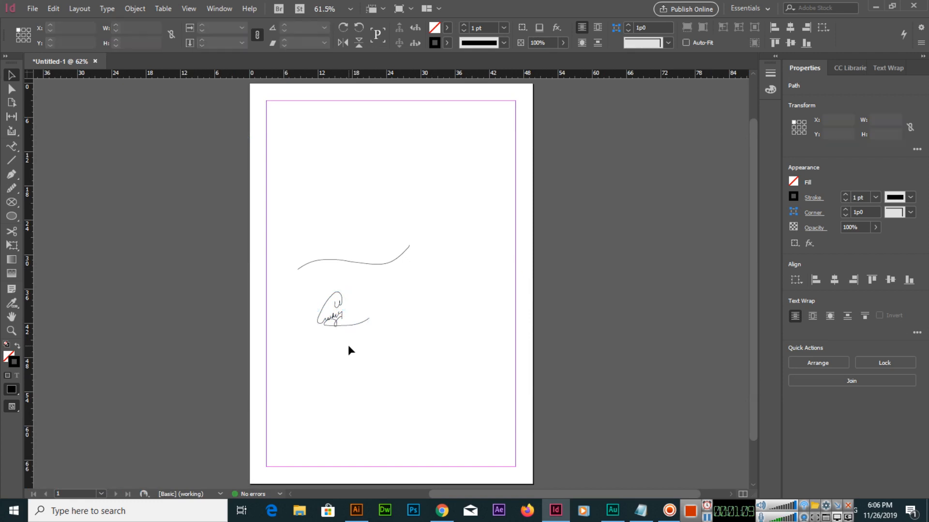